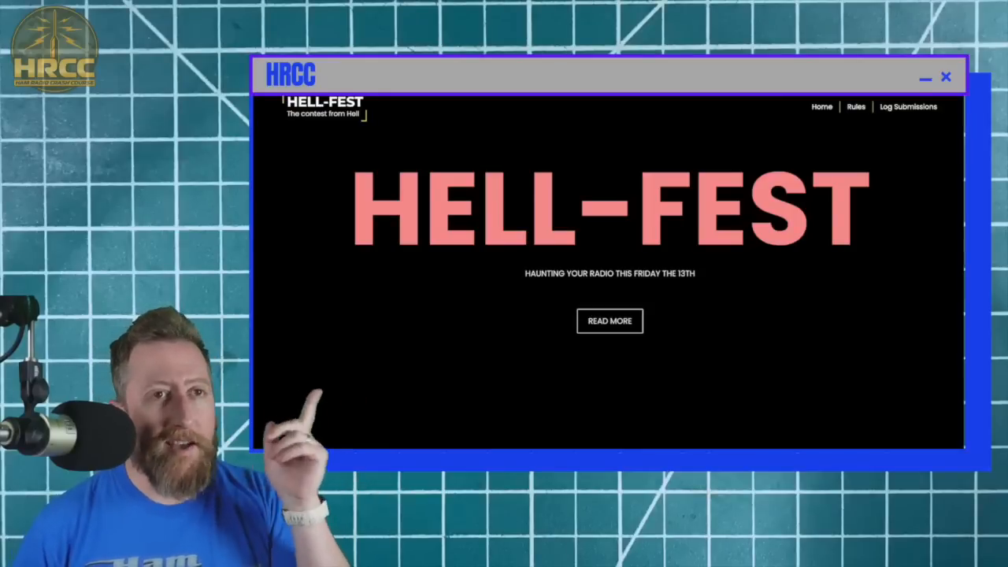
# - Scroll through the Hell-Fest page to review the allowed bands and frequency window rules
pyautogui.scroll(-3)
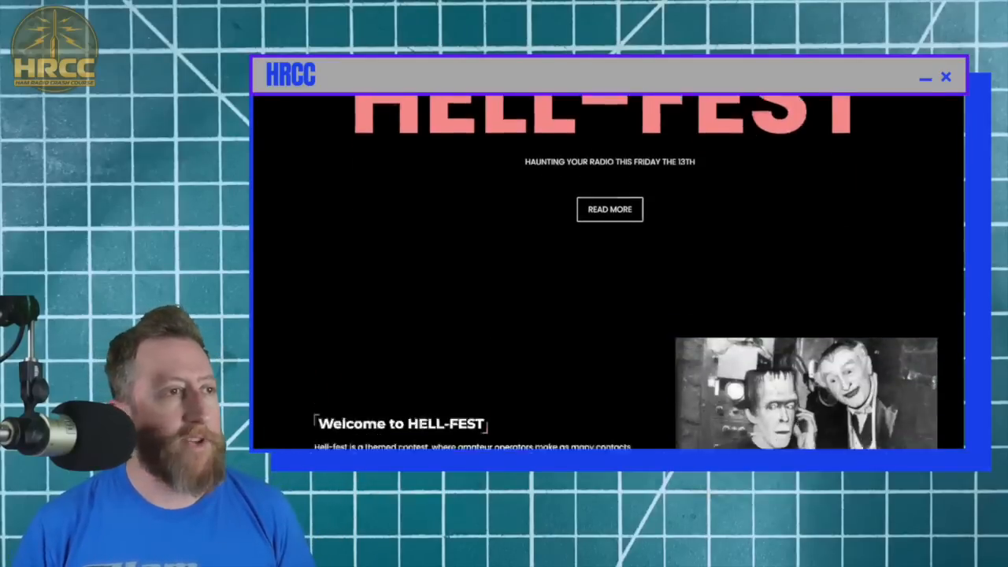
pyautogui.scroll(-3)
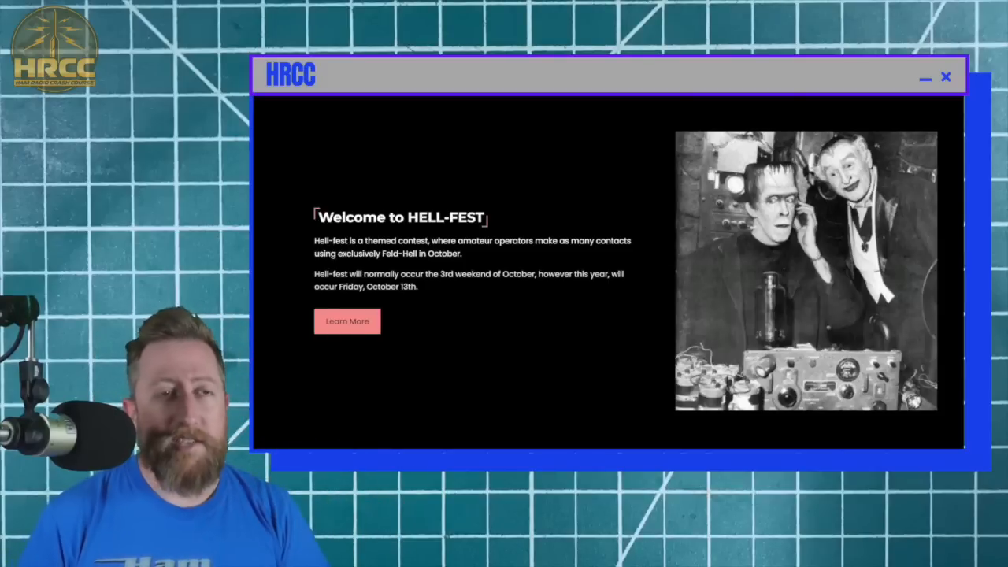
pyautogui.scroll(3)
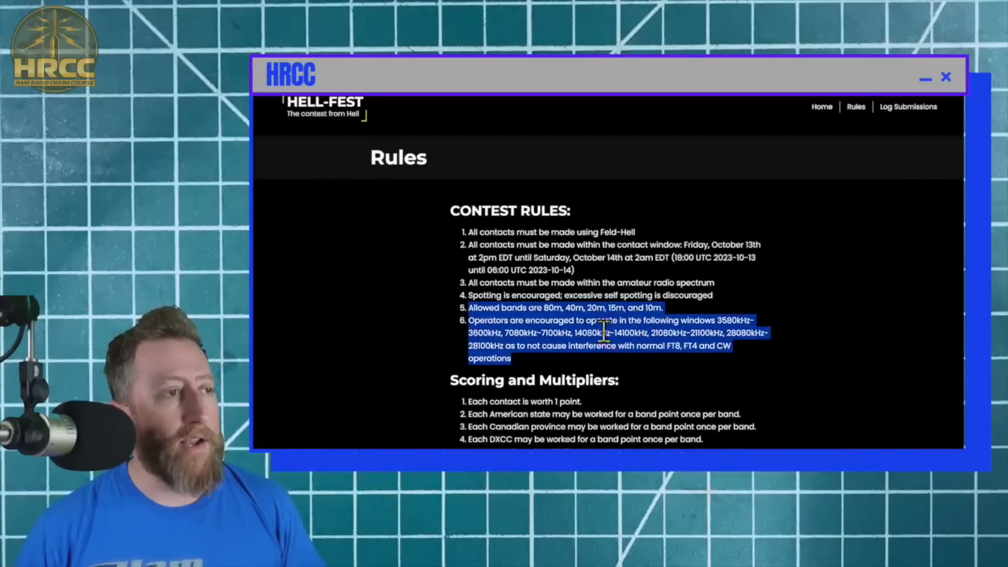
# - Scroll the Google results for fldigi to reach the download and W1HKJ Software links
pyautogui.scroll(-3)
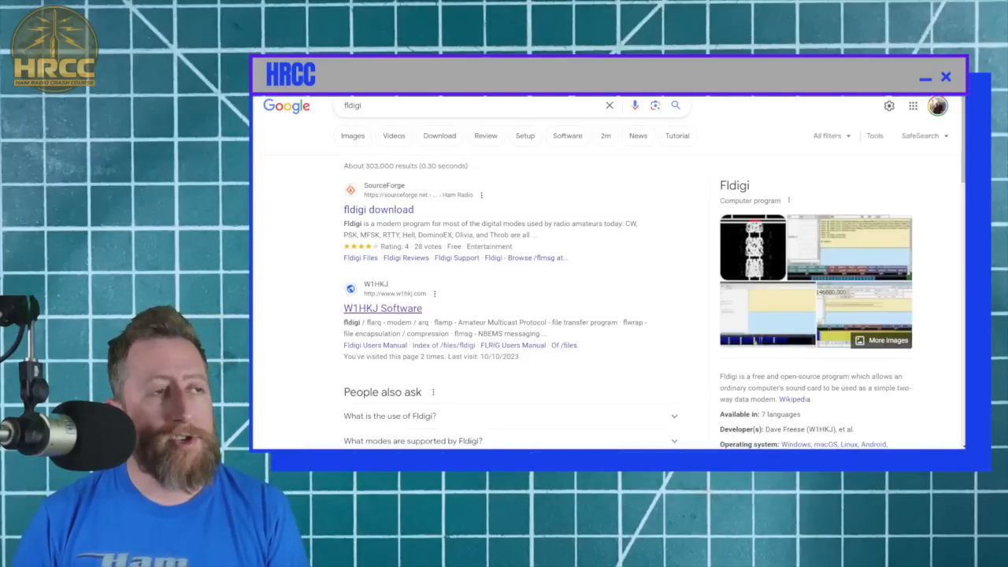
# - Go to the W1HKJ Software page and select fldigi/flarq 4.2.00 in the download table
pyautogui.click(382, 307)
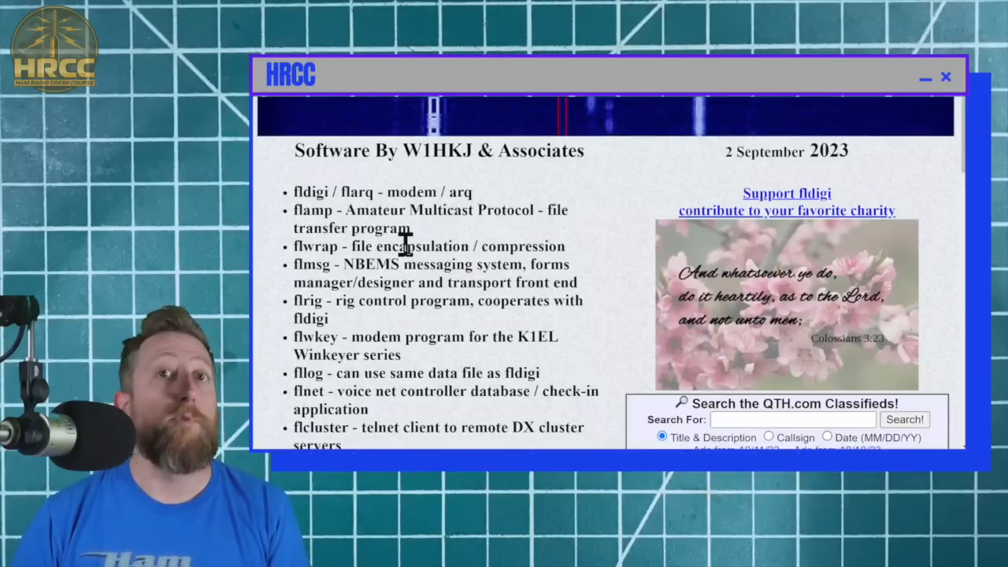
pyautogui.scroll(-3)
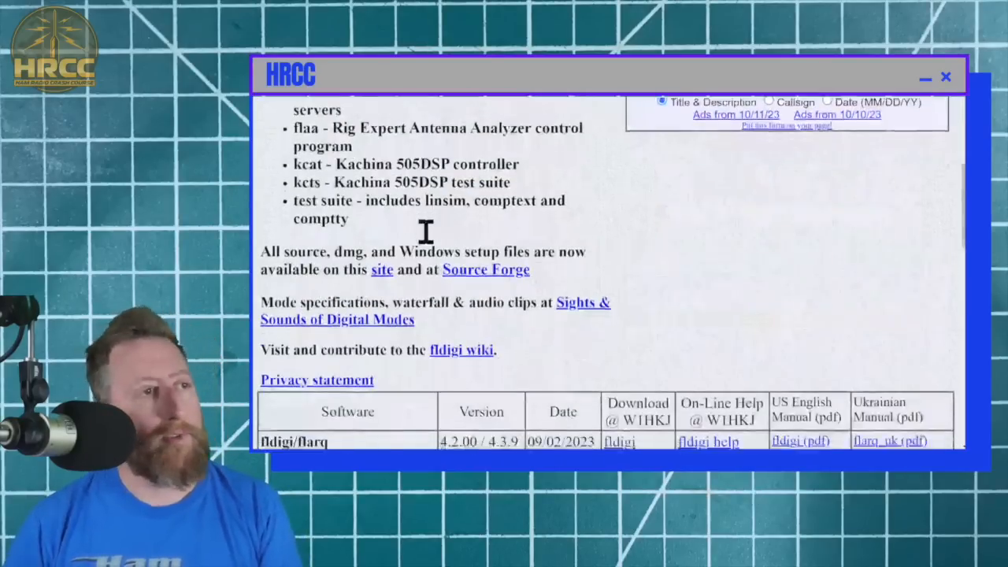
pyautogui.scroll(-3)
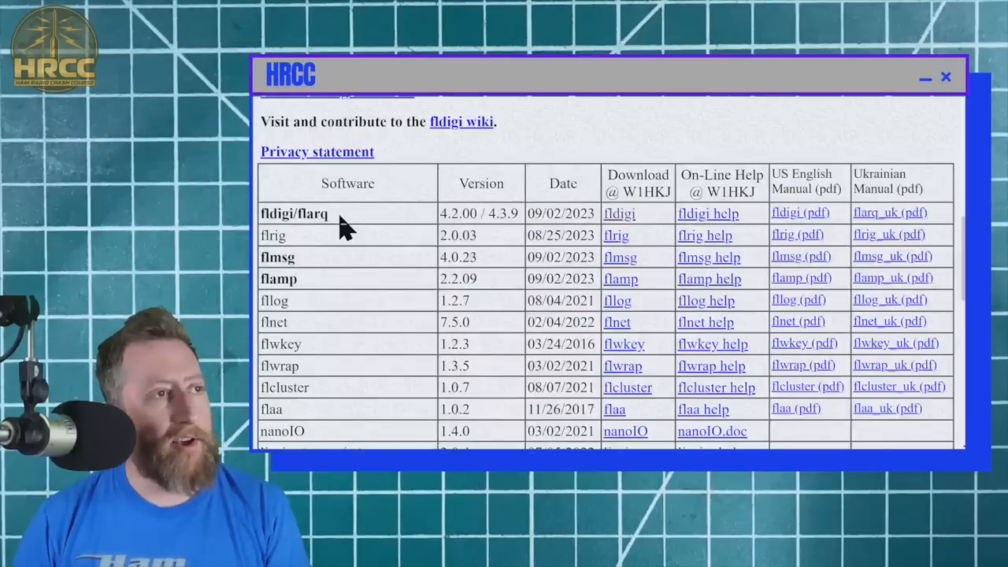
pyautogui.doubleClick(293, 213)
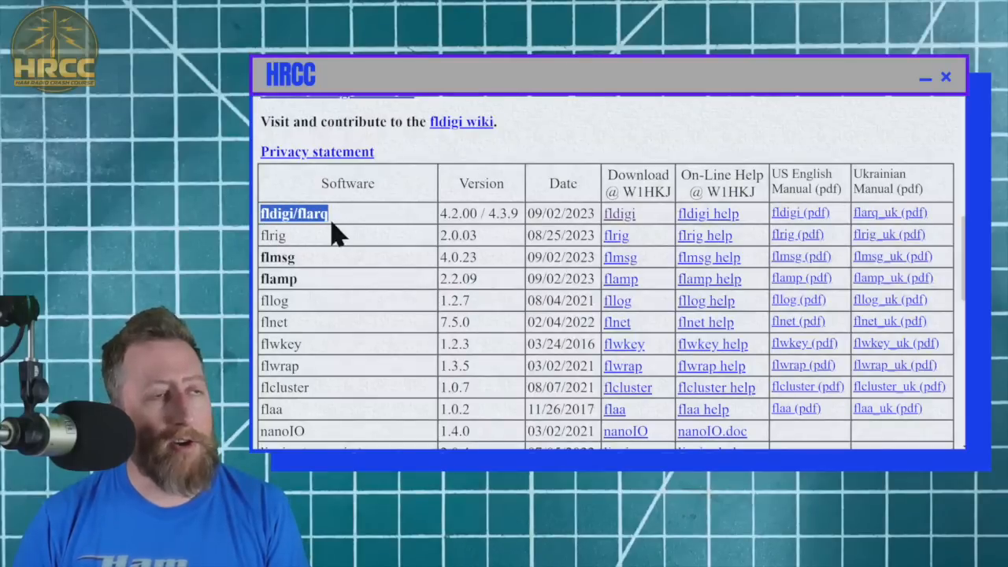
pyautogui.moveTo(620, 257)
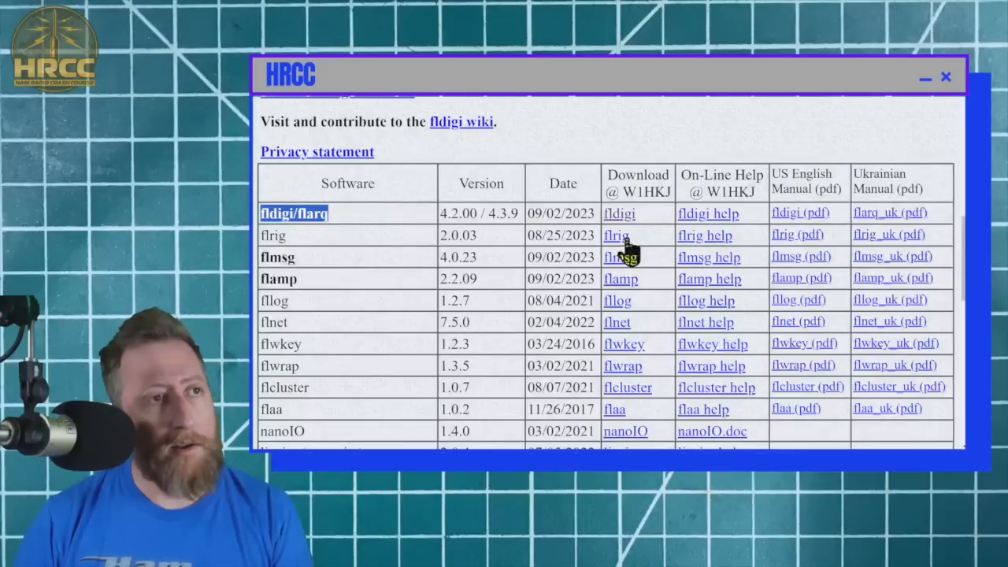
pyautogui.moveTo(669, 229)
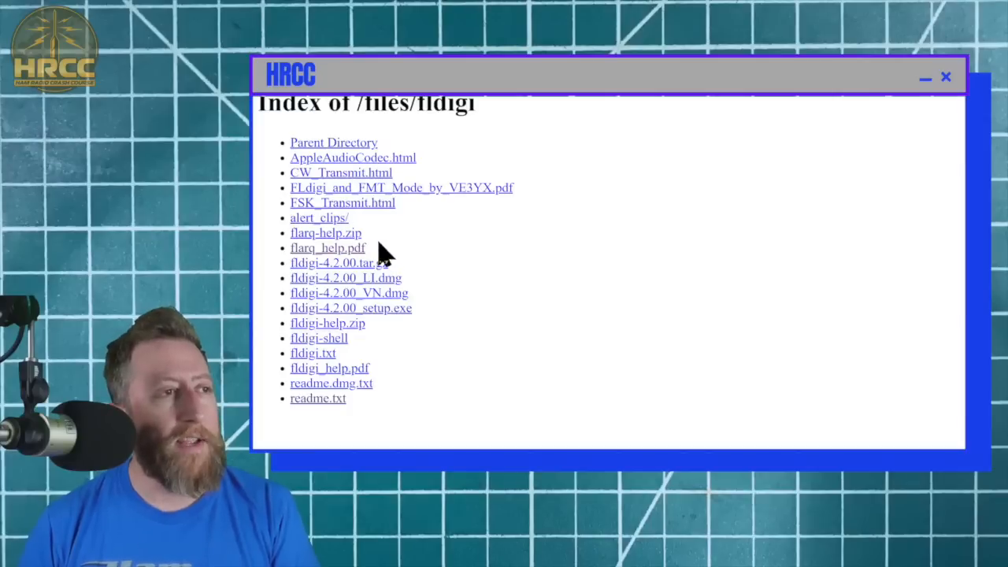
pyautogui.moveTo(381, 303)
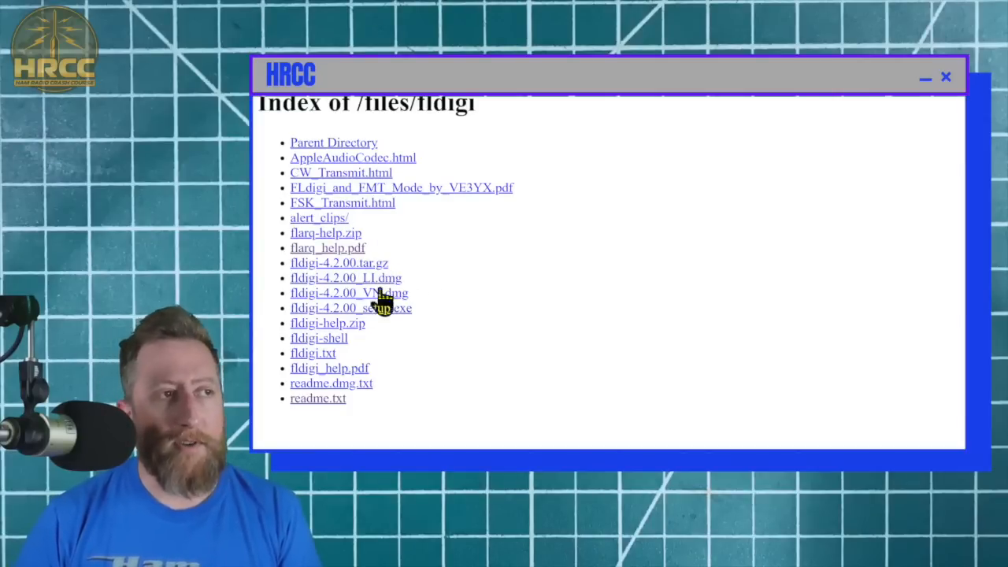
pyautogui.moveTo(408, 344)
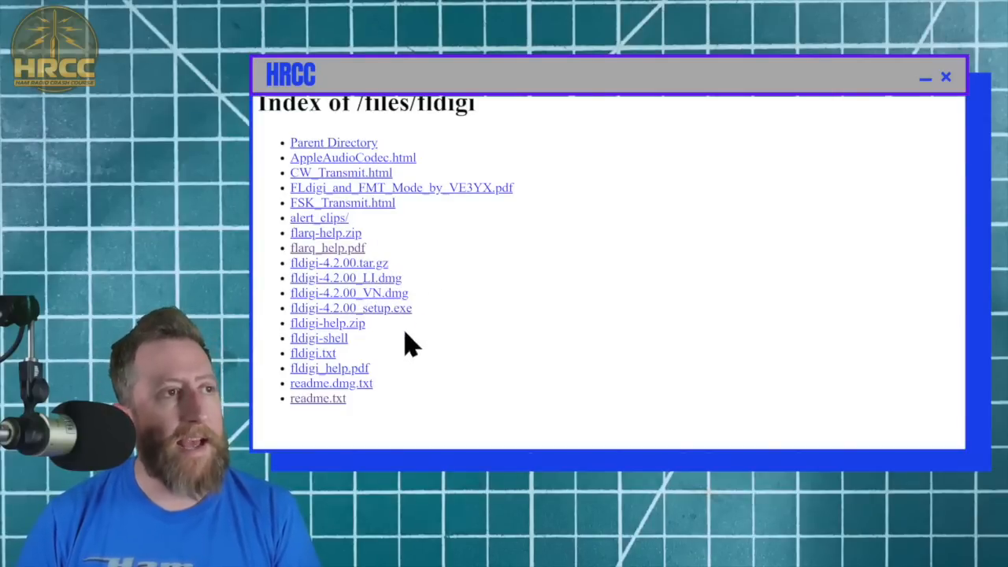
pyautogui.moveTo(347, 325)
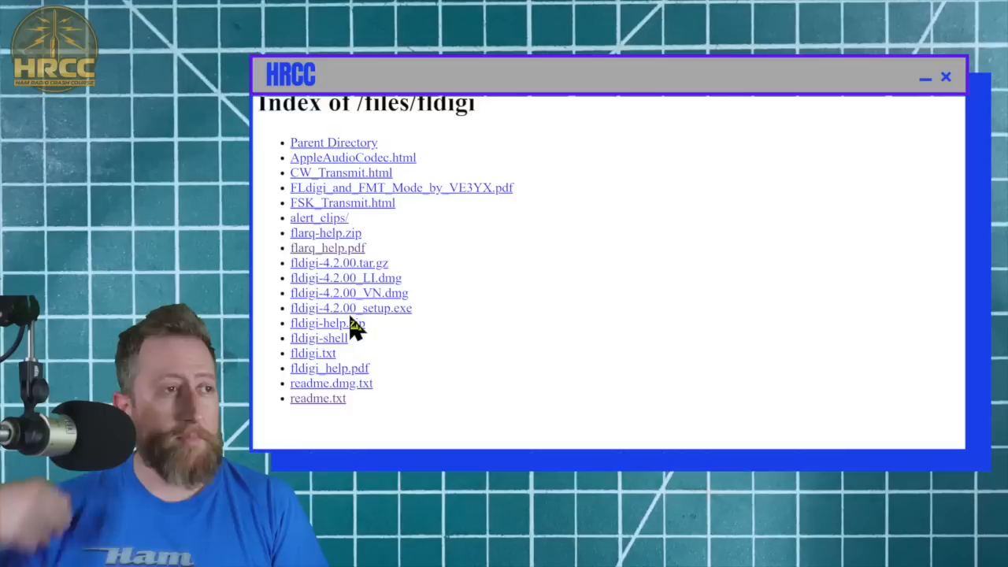
pyautogui.moveTo(318, 323)
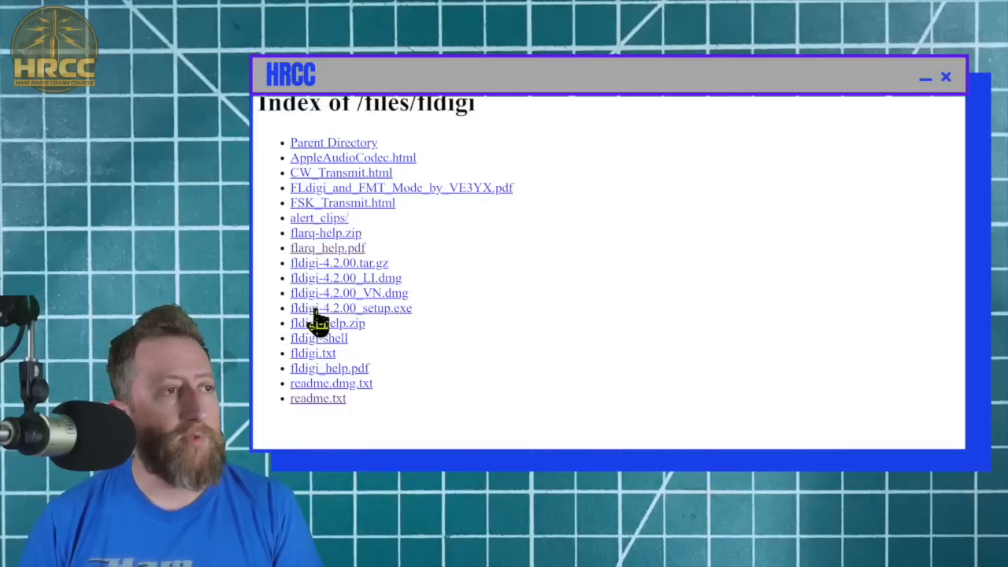
pyautogui.moveTo(369, 329)
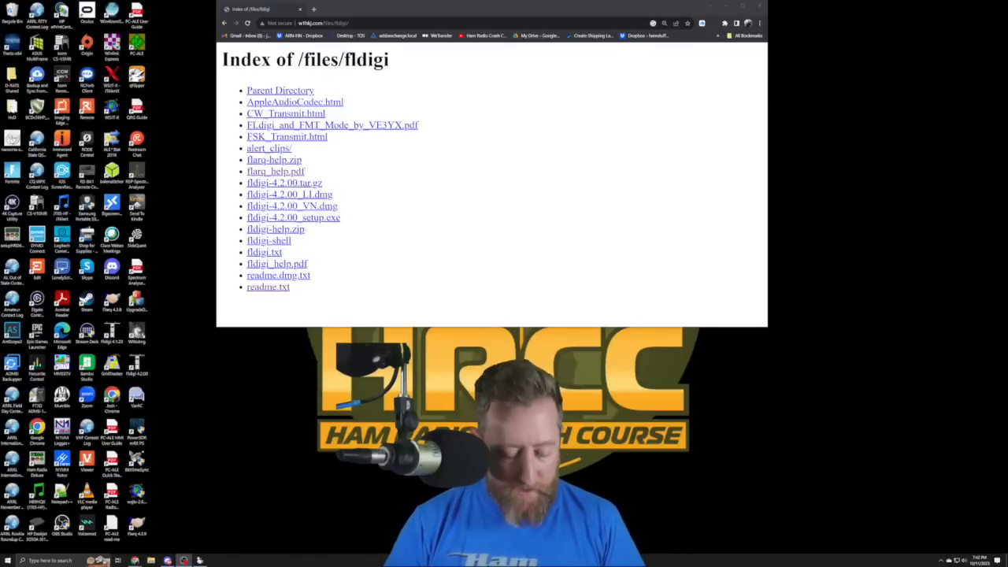
# - Run the downloaded fldigi setup and answer Yes to the Windows warning prompt
pyautogui.click(9, 561)
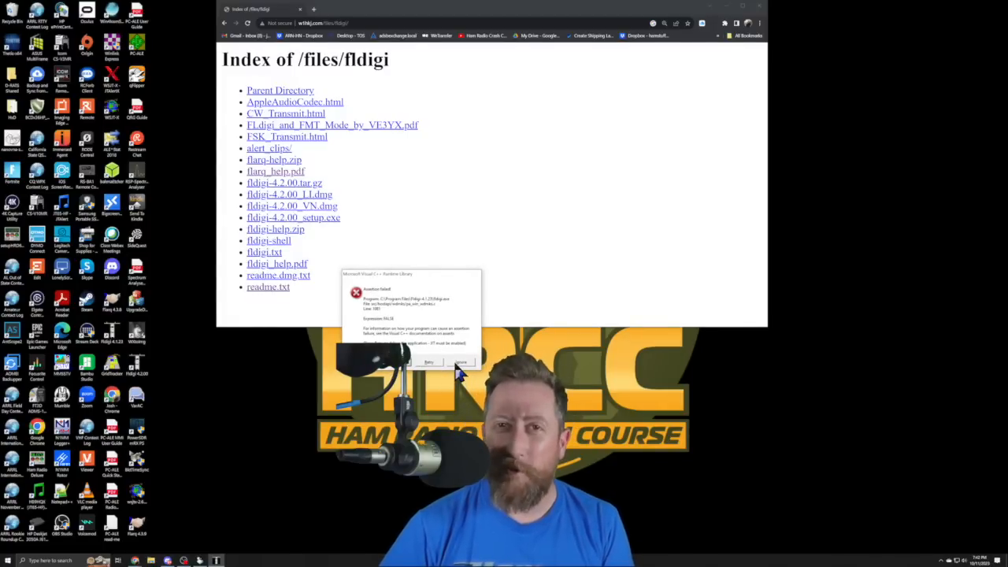
pyautogui.click(460, 362)
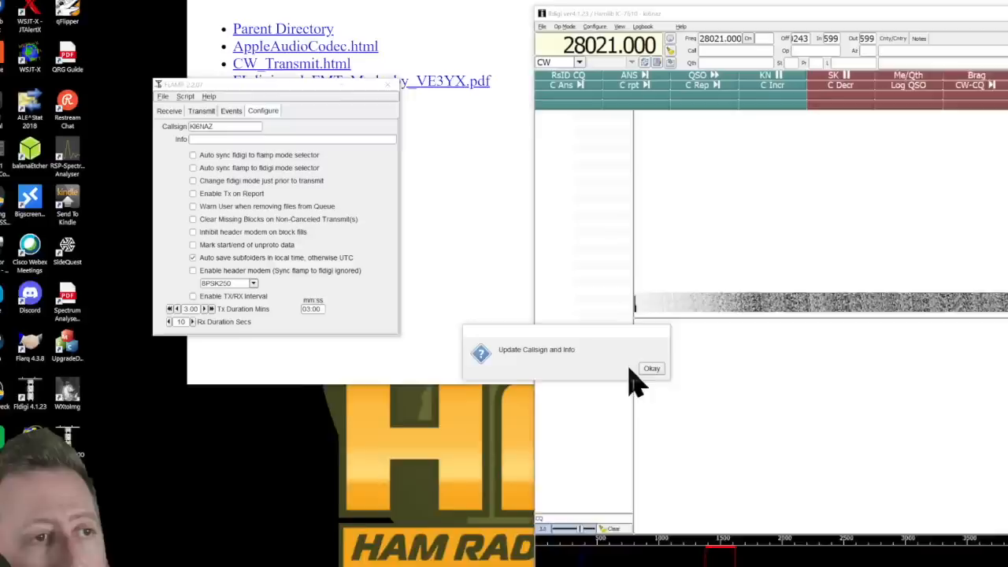
# - Acknowledge the callsign-update confirmation notice
pyautogui.click(652, 369)
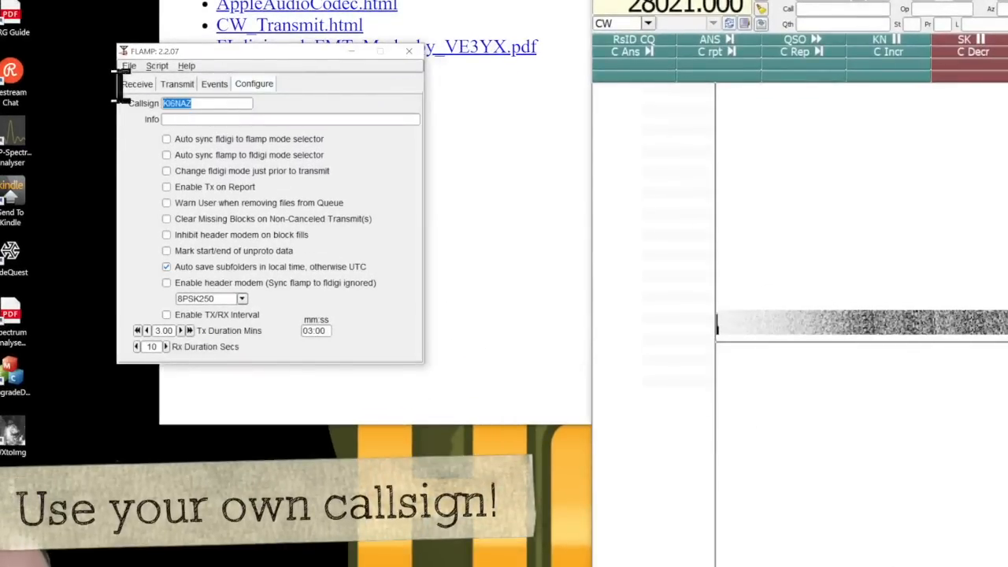
pyautogui.moveTo(165, 174)
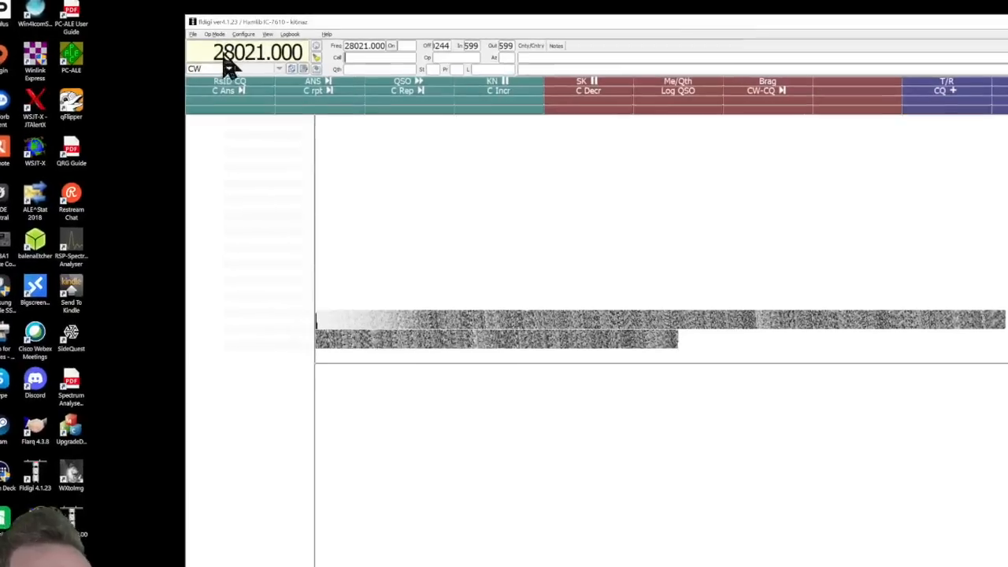
pyautogui.click(207, 28)
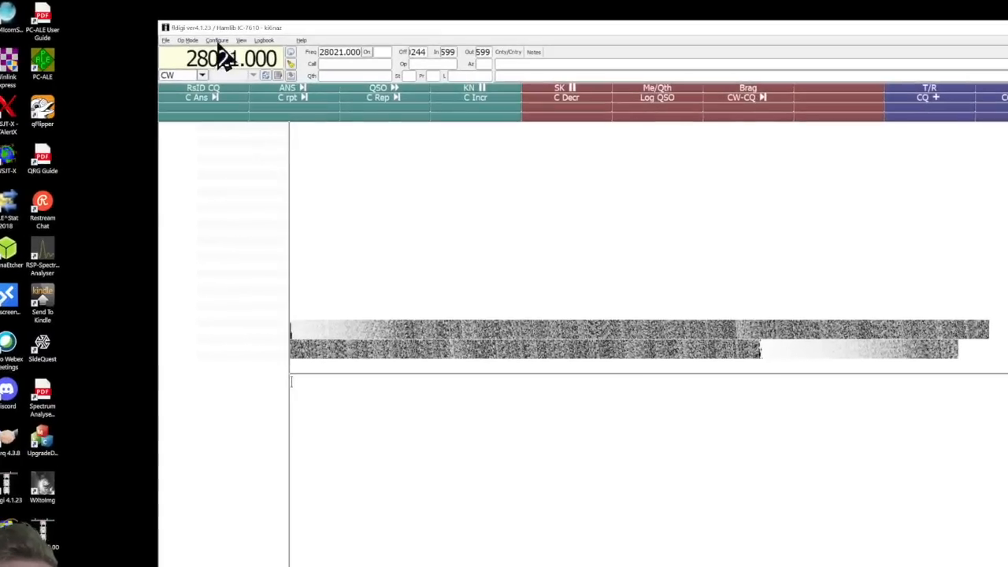
# - Bring up Fldigi's configuration dialog and expand the Rig Control settings group
pyautogui.click(218, 41)
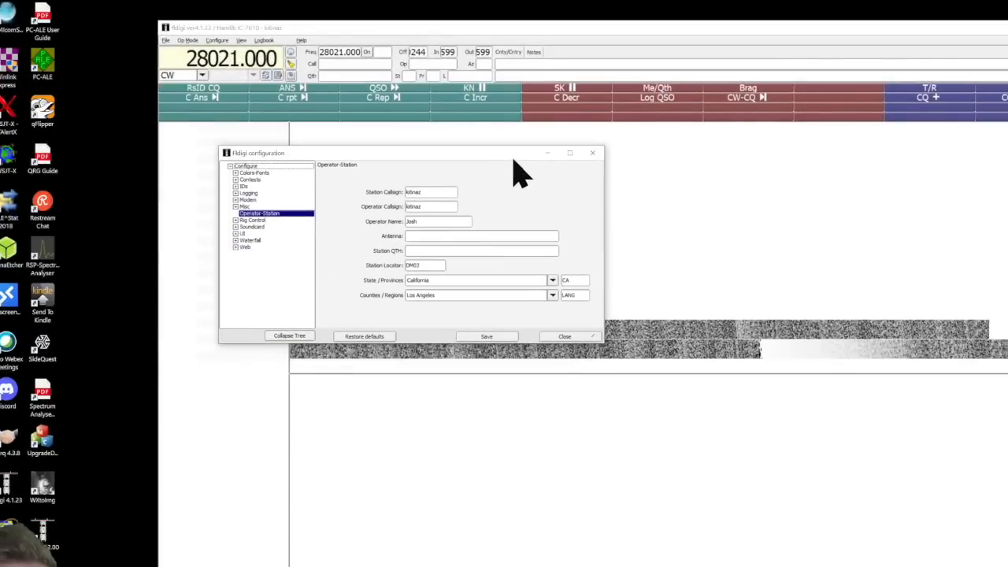
pyautogui.moveTo(287, 276)
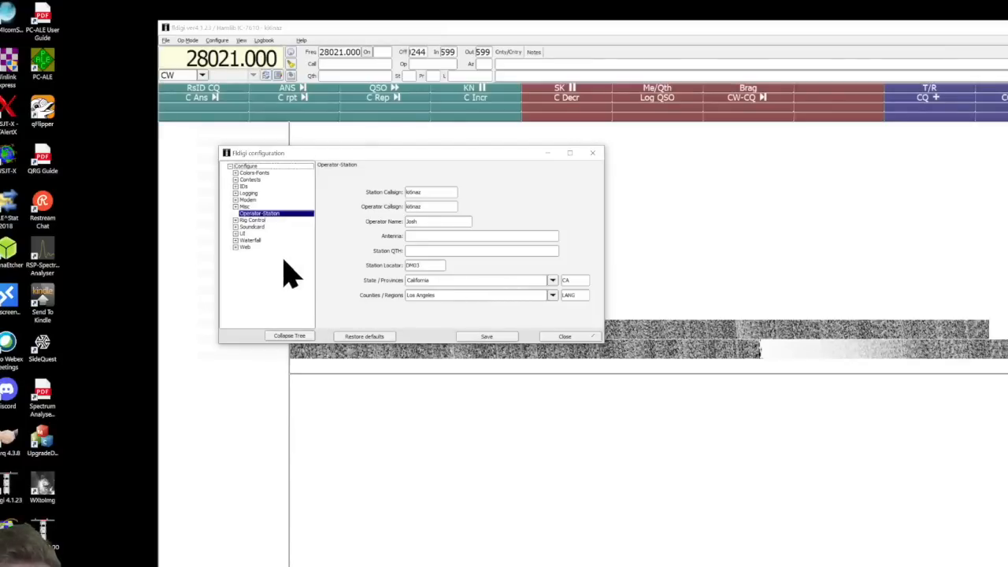
pyautogui.moveTo(244, 239)
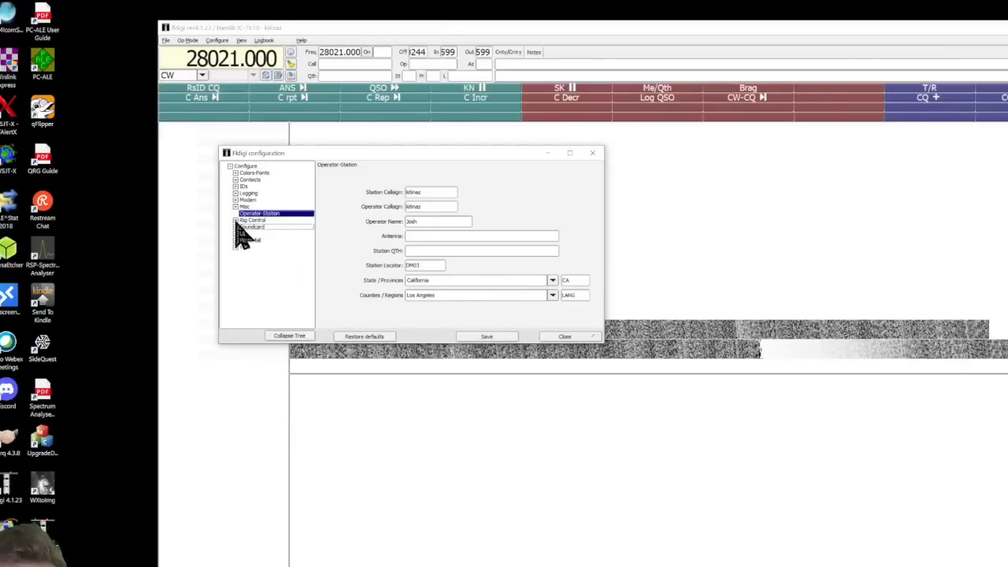
pyautogui.click(252, 220)
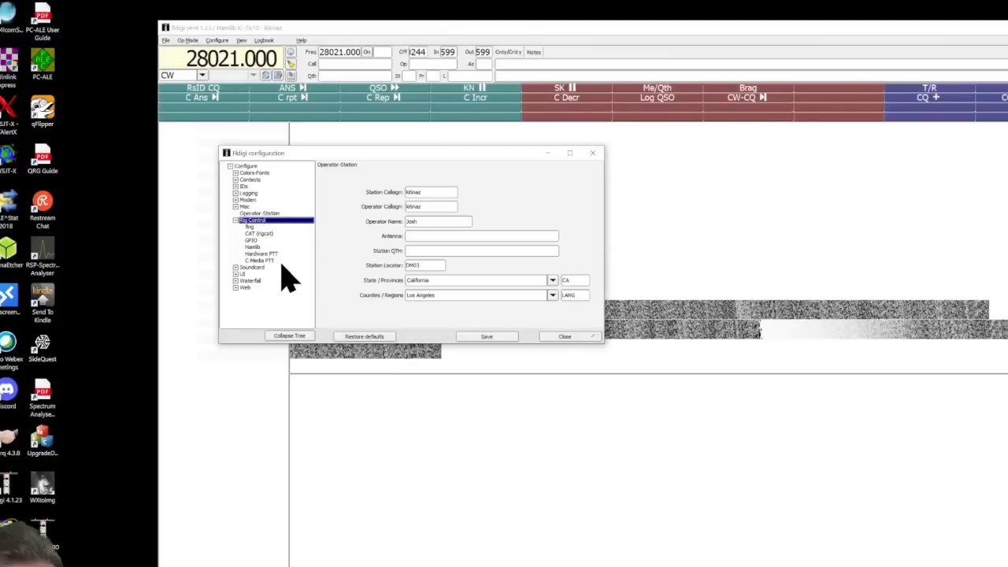
# - Show the Hamlib rig control page with its rig model and device port
pyautogui.click(252, 246)
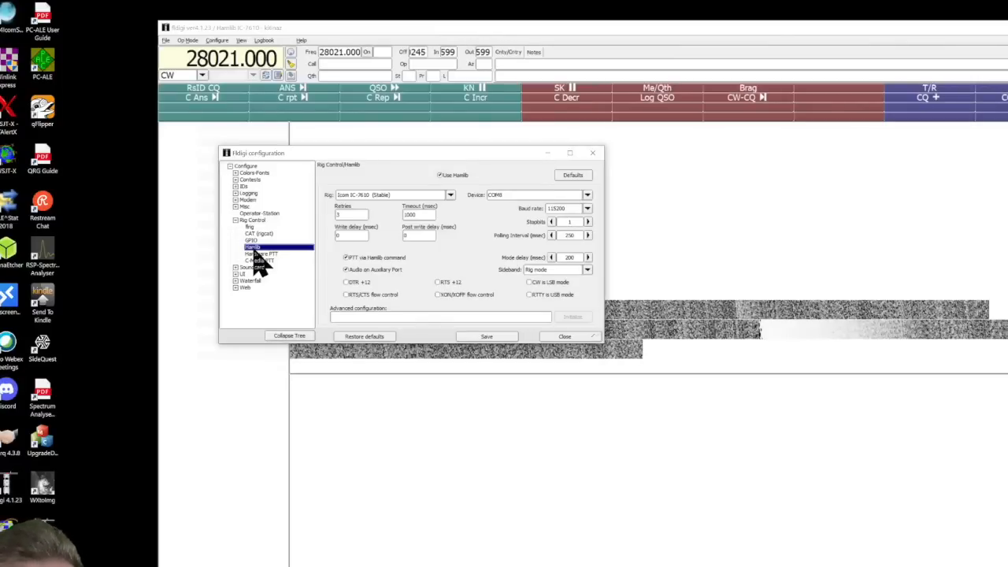
pyautogui.moveTo(511, 220)
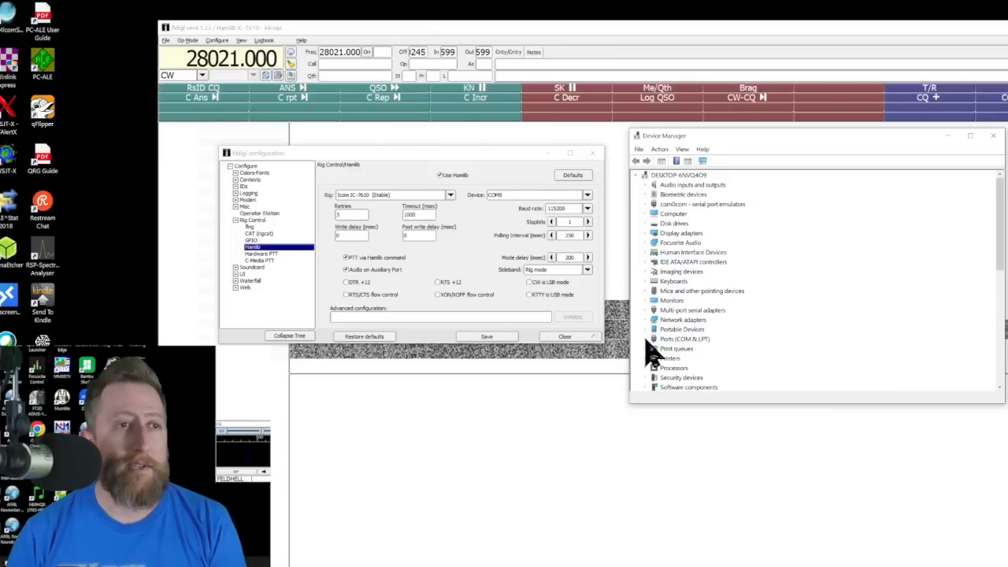
# - Expand Ports (COM & LPT) and select the Silicon Labs CP210x bridge to see its COM port
pyautogui.click(646, 339)
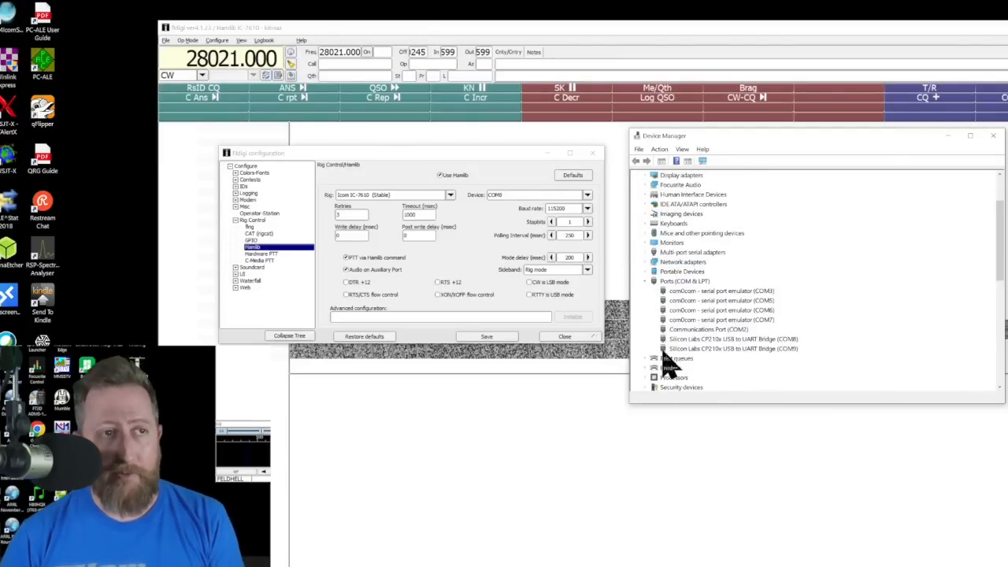
pyautogui.click(732, 339)
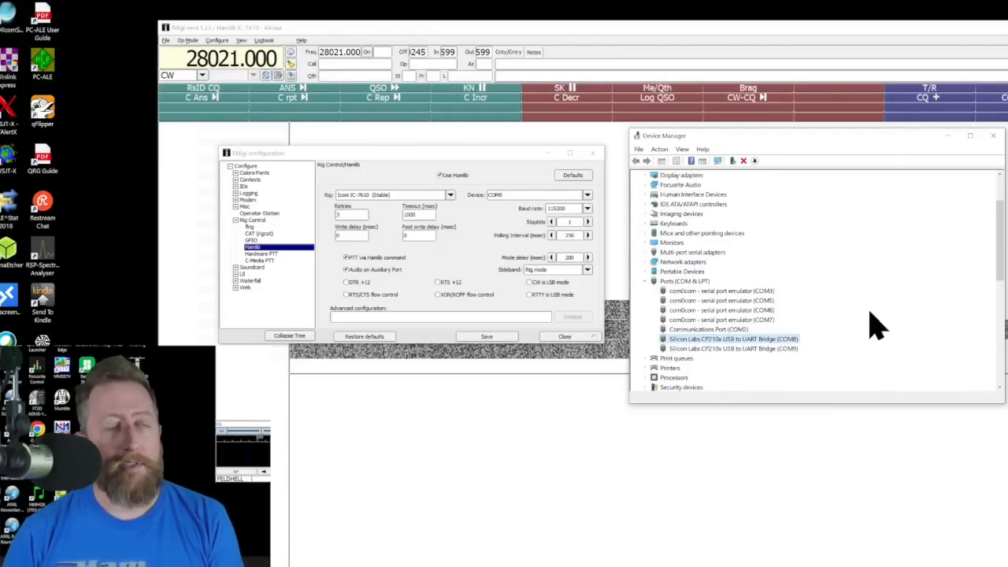
pyautogui.moveTo(677, 370)
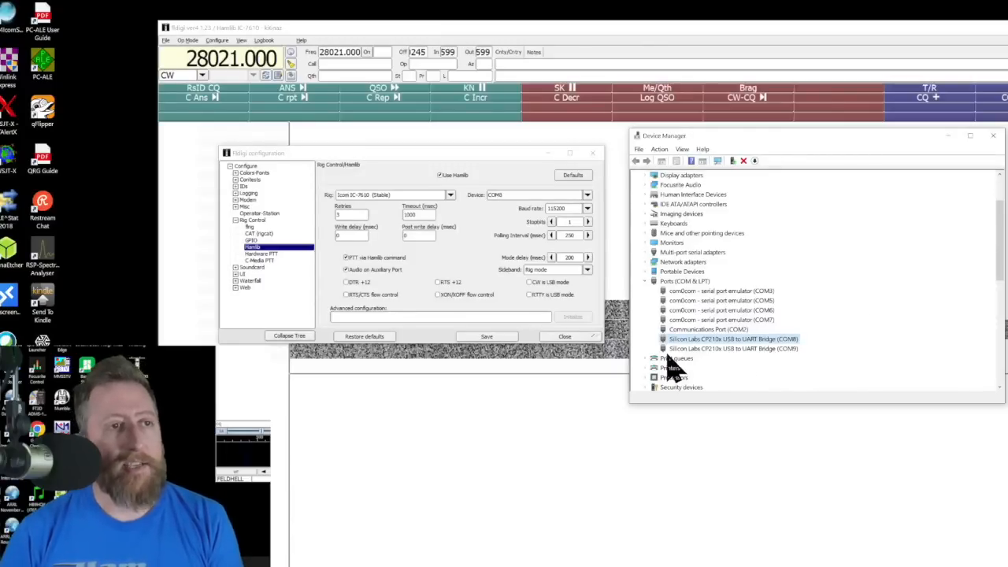
pyautogui.moveTo(769, 359)
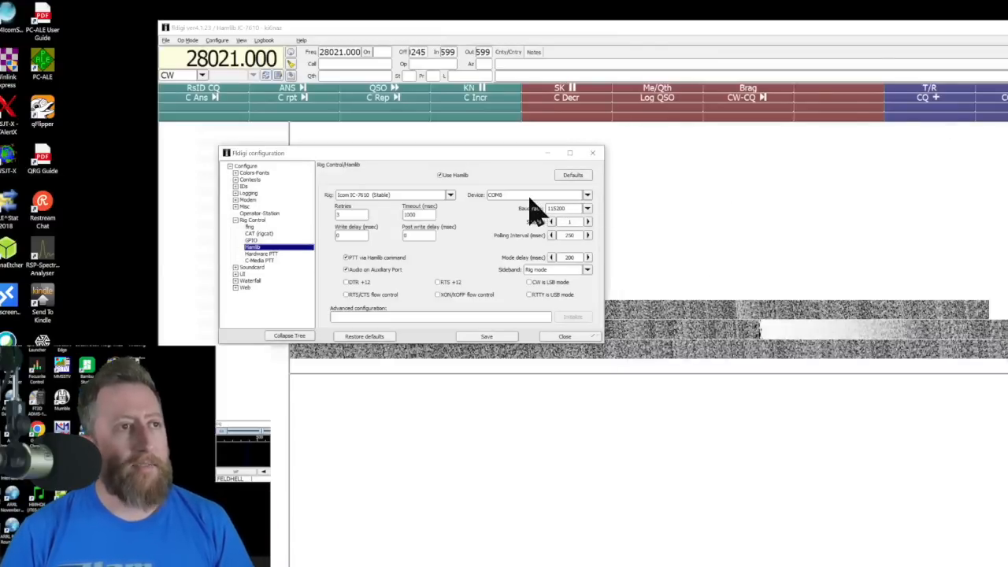
pyautogui.moveTo(469, 265)
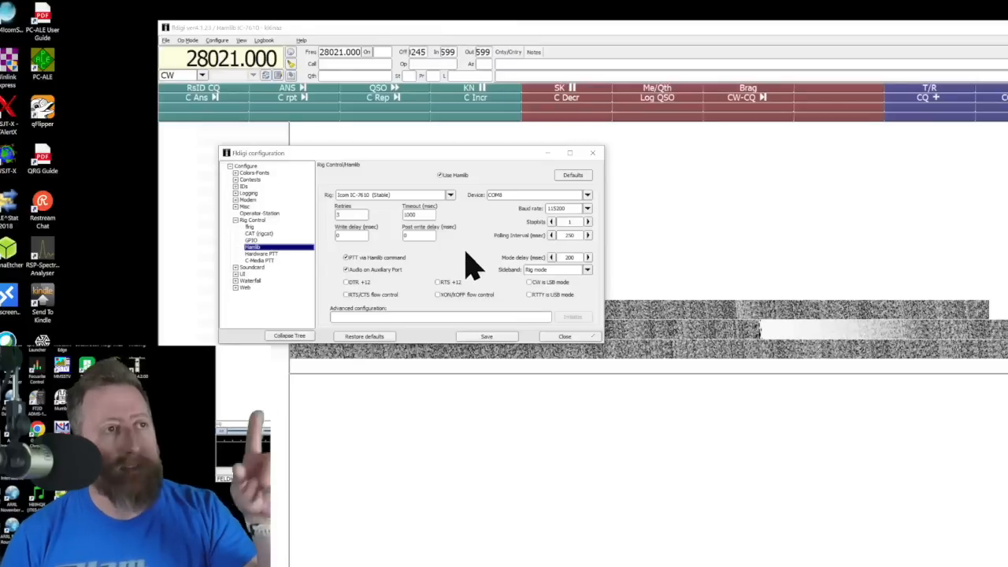
pyautogui.moveTo(401, 236)
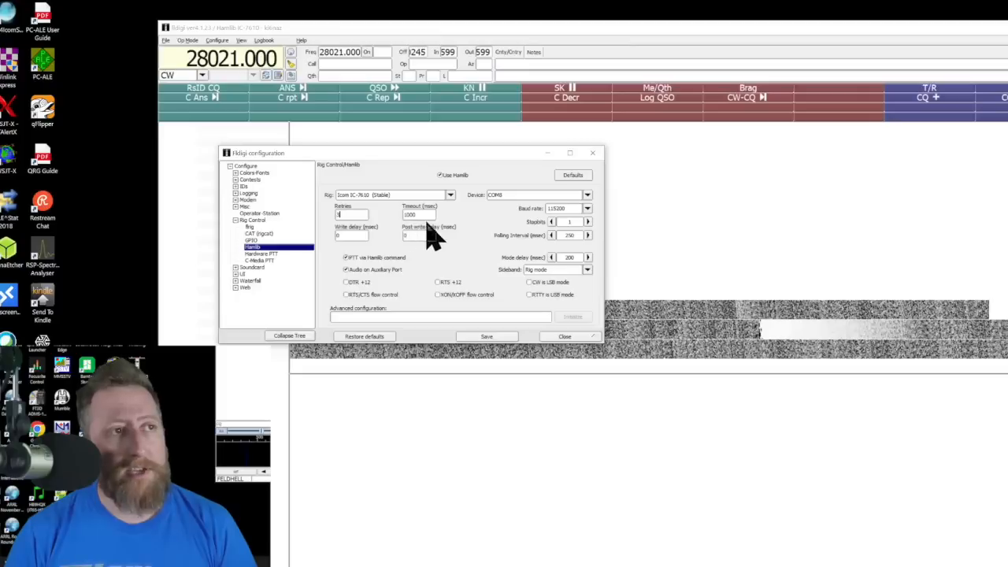
pyautogui.moveTo(591, 224)
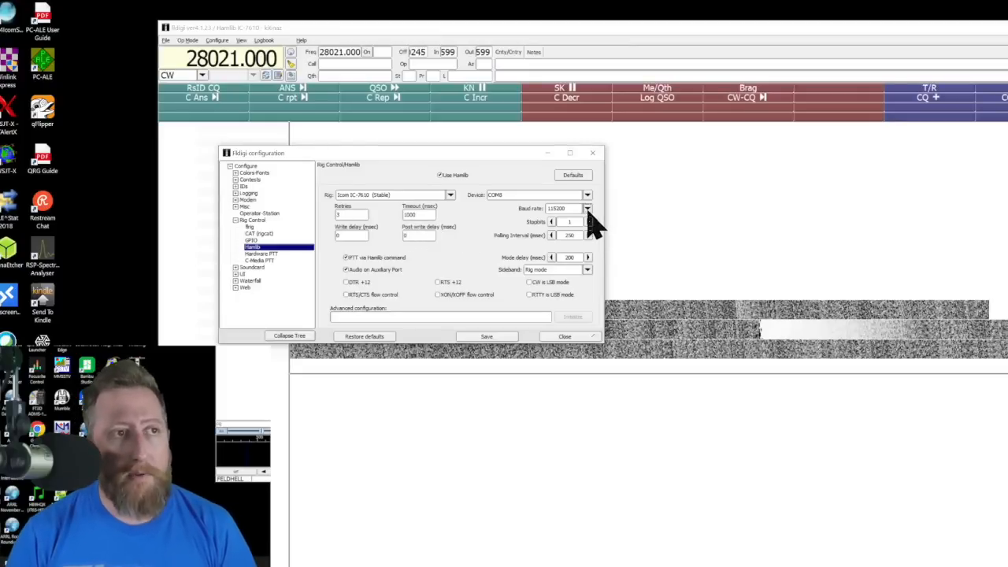
# - Choose the serial baud rate for the Hamlib radio link
pyautogui.click(588, 207)
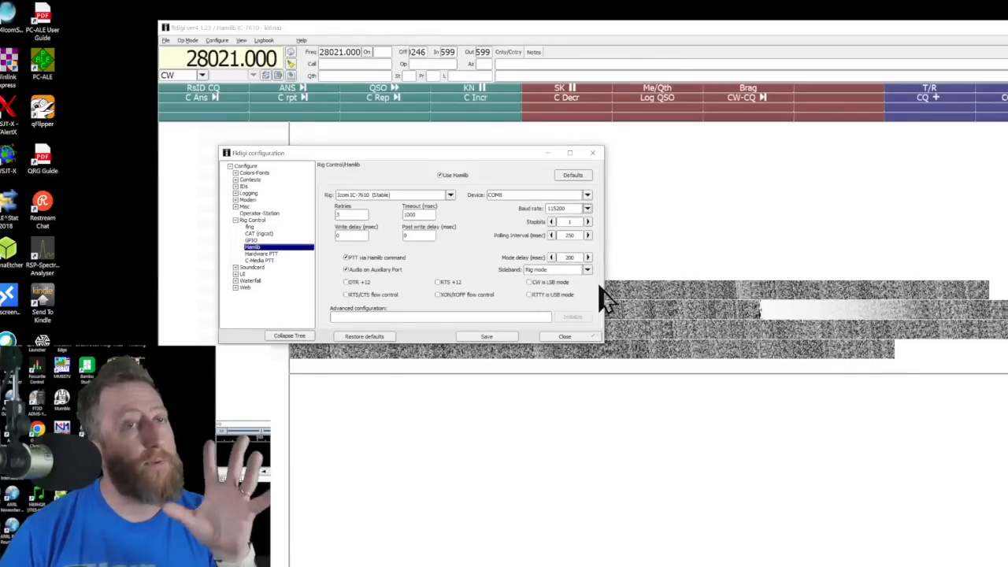
pyautogui.moveTo(567, 309)
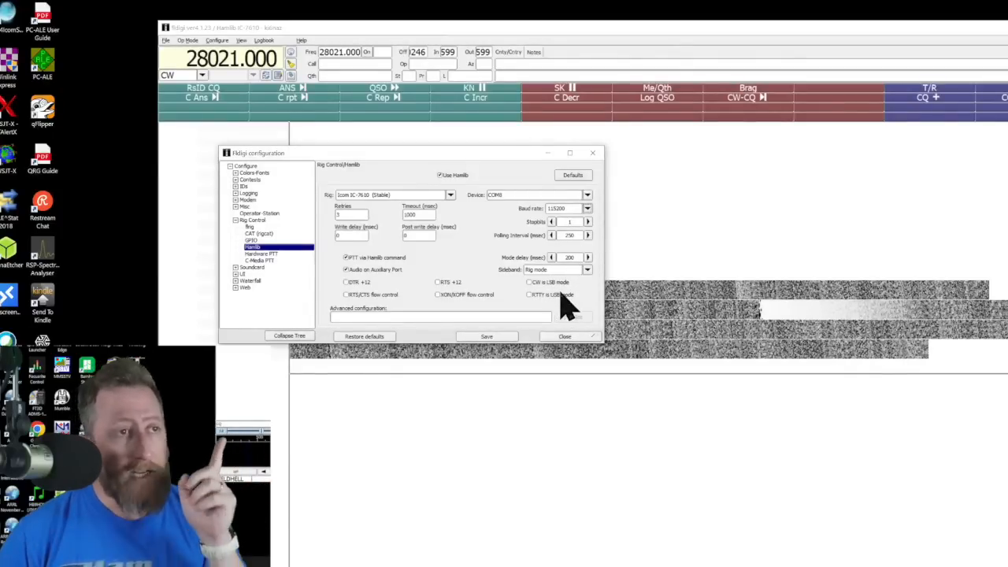
pyautogui.moveTo(548, 294)
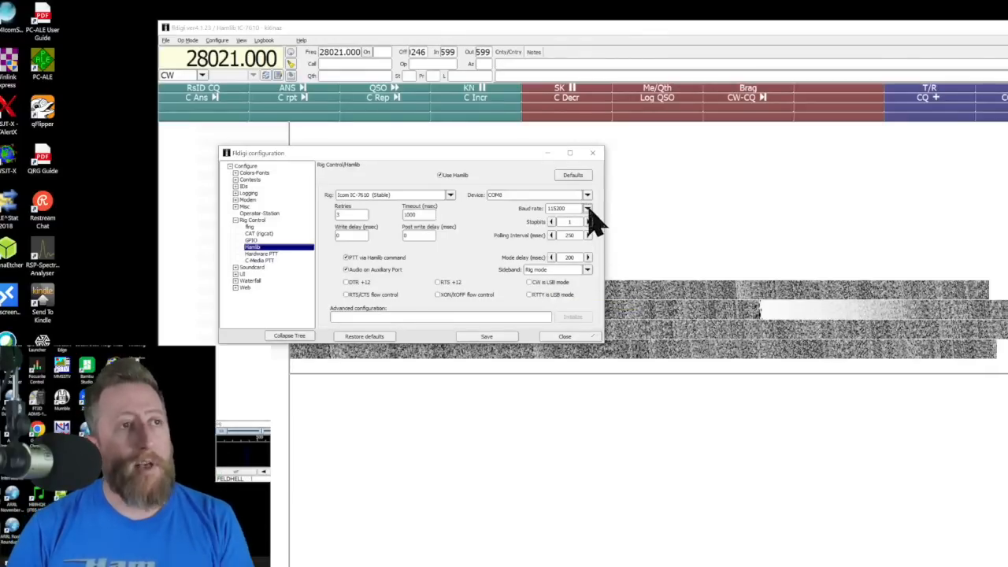
pyautogui.click(588, 207)
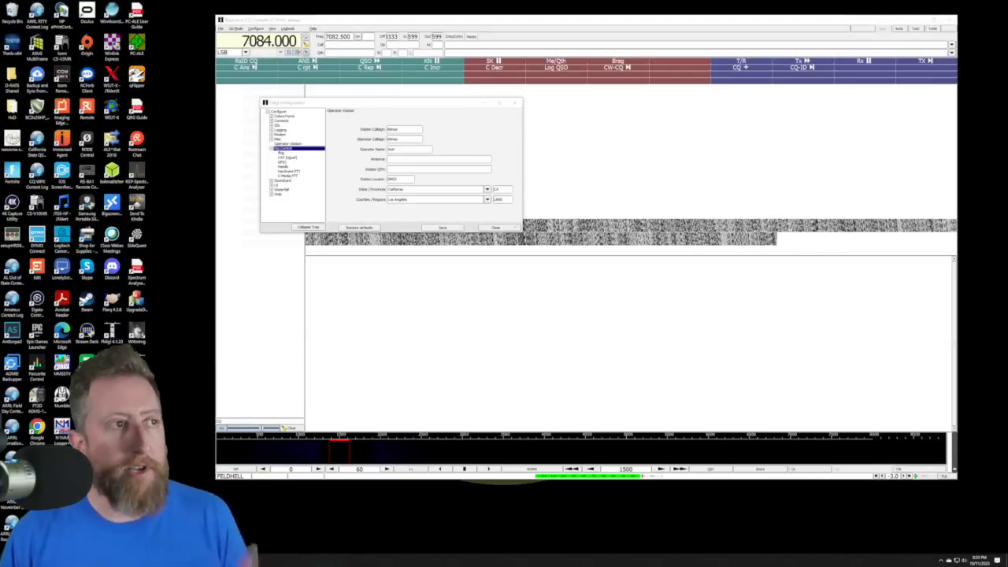
# - Set the PortAudio capture and playback devices to the radio's USB Audio CODEC and save
pyautogui.click(287, 179)
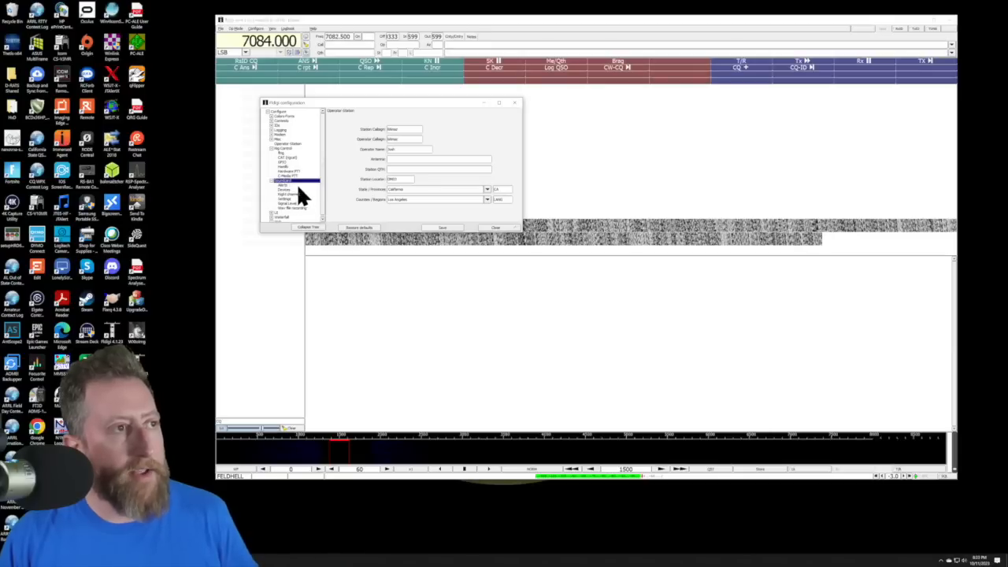
pyautogui.click(283, 187)
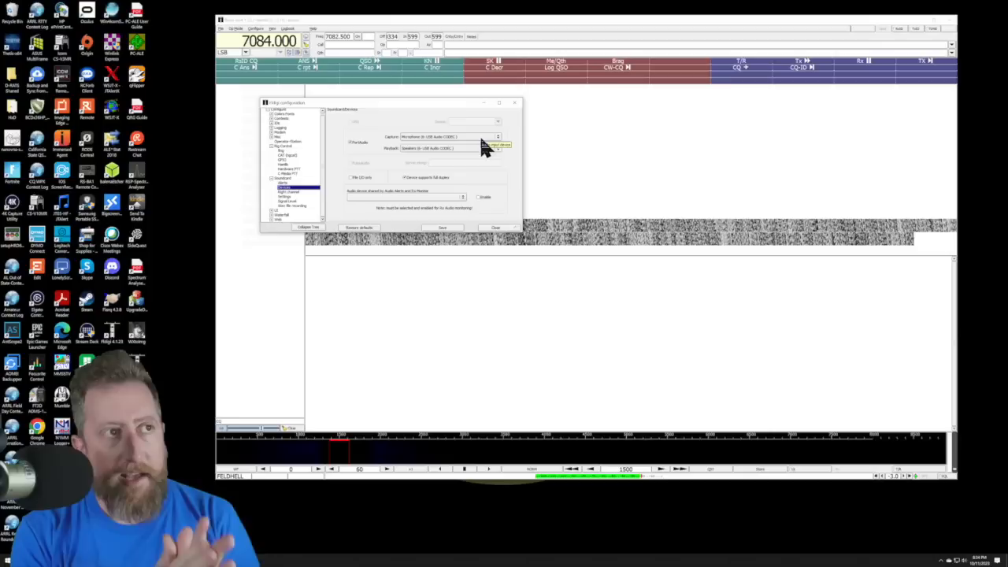
pyautogui.click(498, 135)
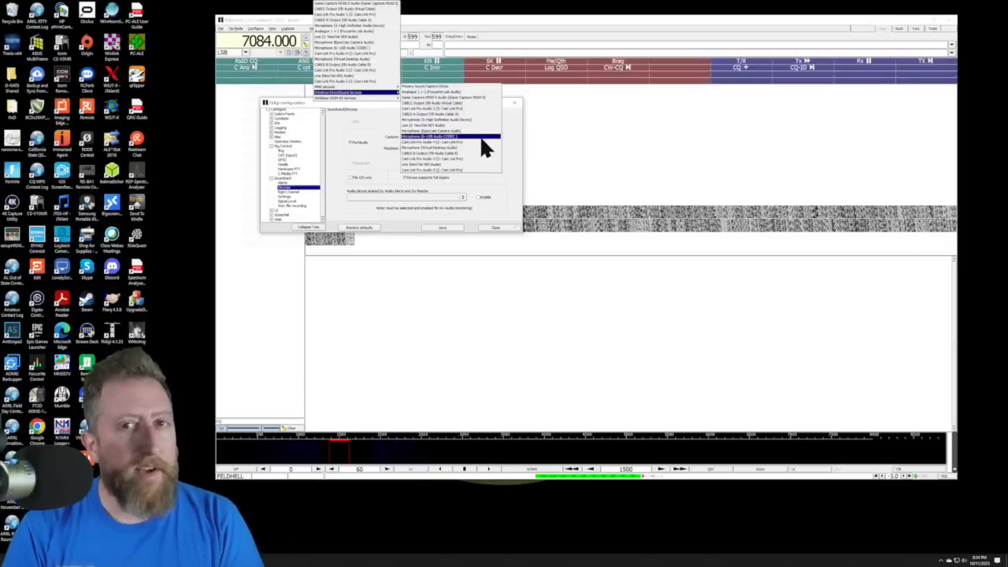
pyautogui.click(428, 135)
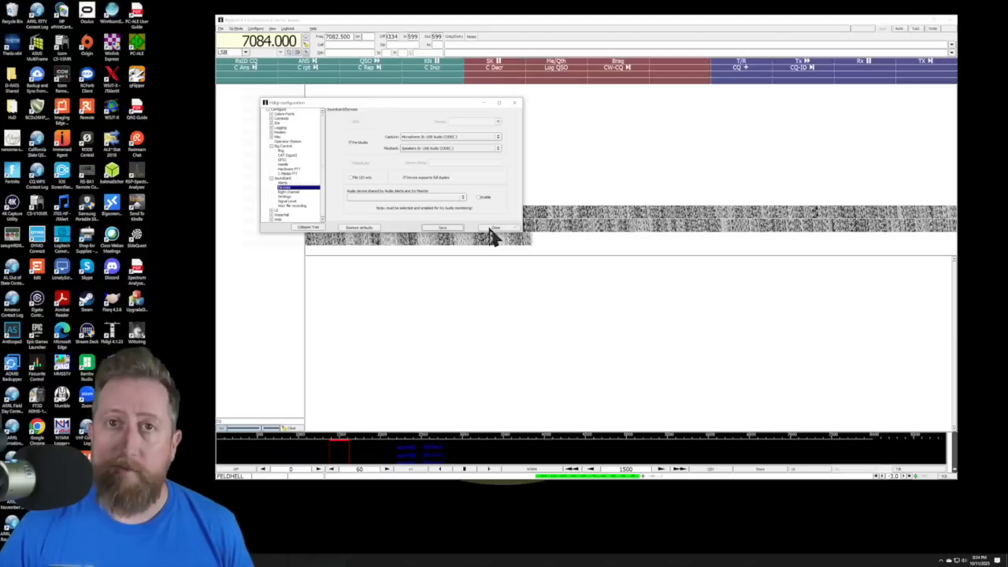
pyautogui.click(494, 227)
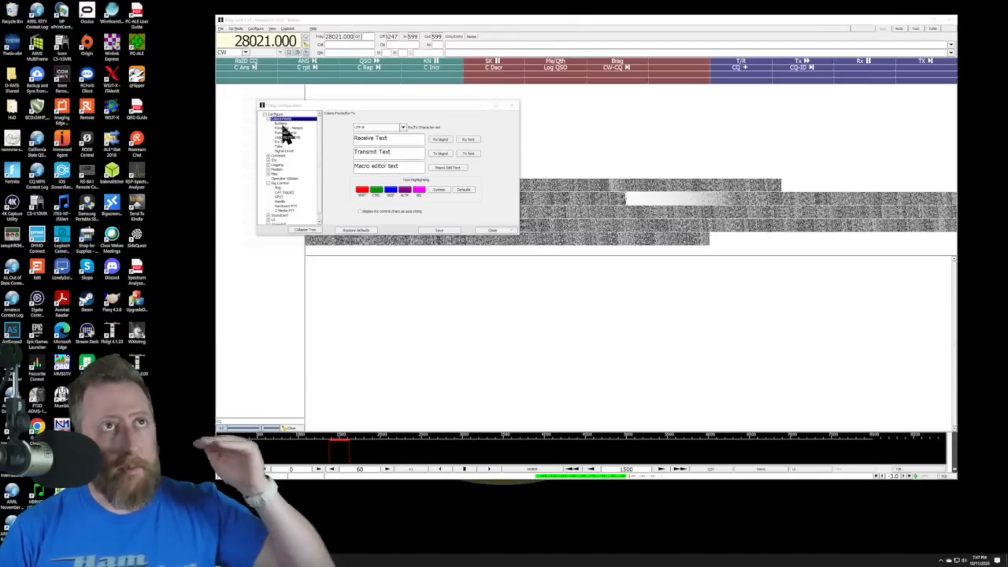
# - Choose a larger font size for the function-key macro button labels via Colors-Fonts > Buttons
pyautogui.click(281, 126)
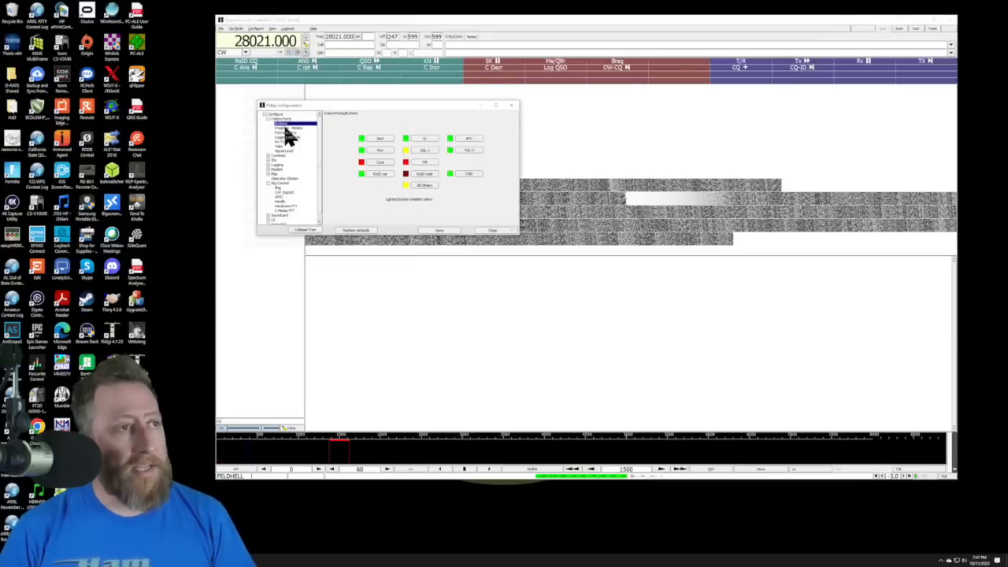
pyautogui.click(286, 127)
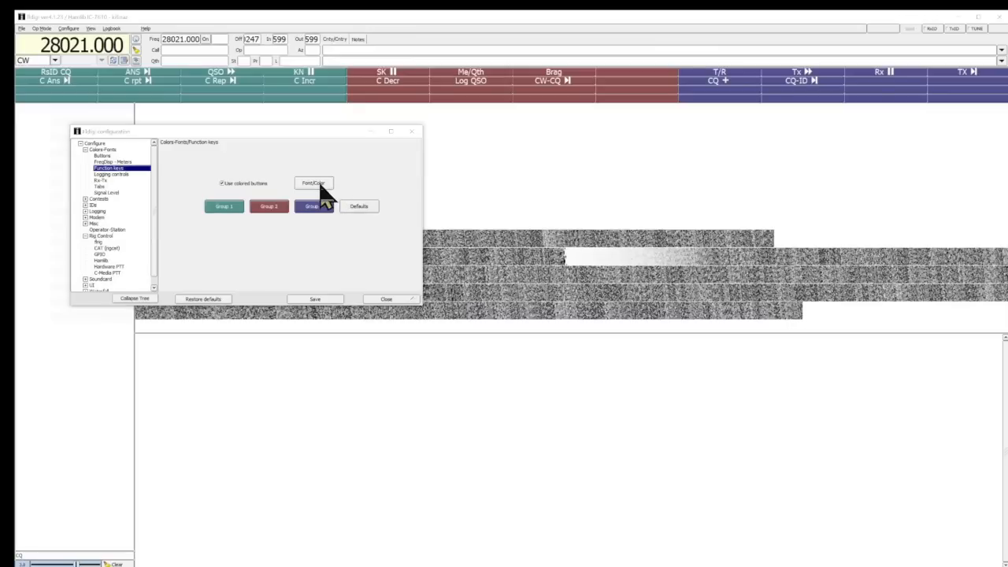
pyautogui.click(313, 183)
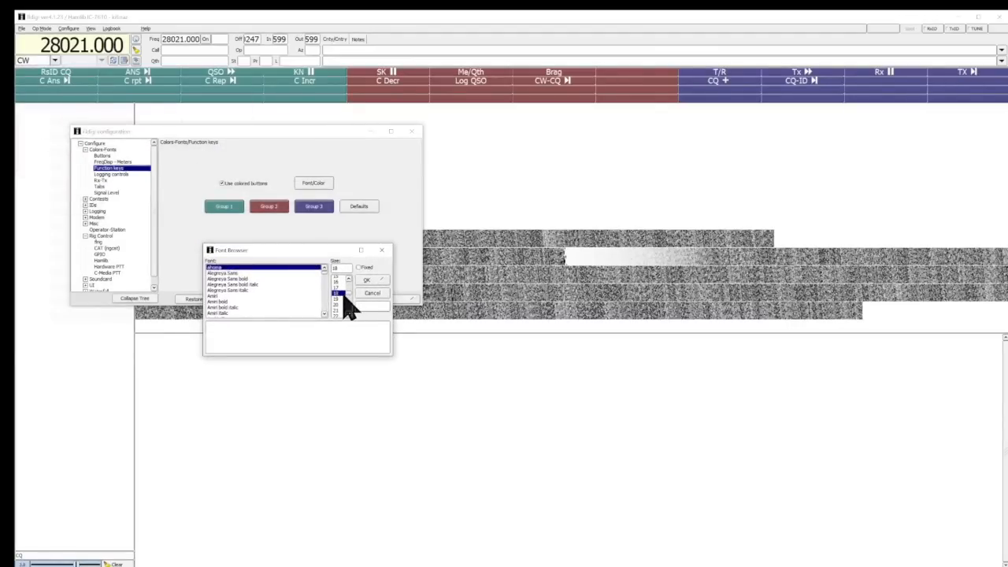
pyautogui.click(372, 293)
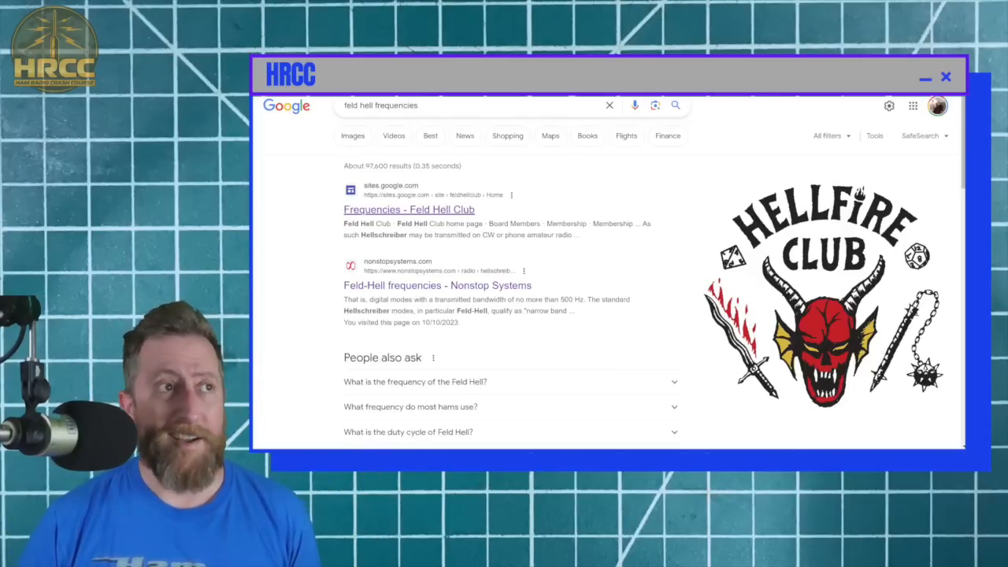
# - Open the Feld Hell Club Frequencies page from the Google results
pyautogui.click(410, 209)
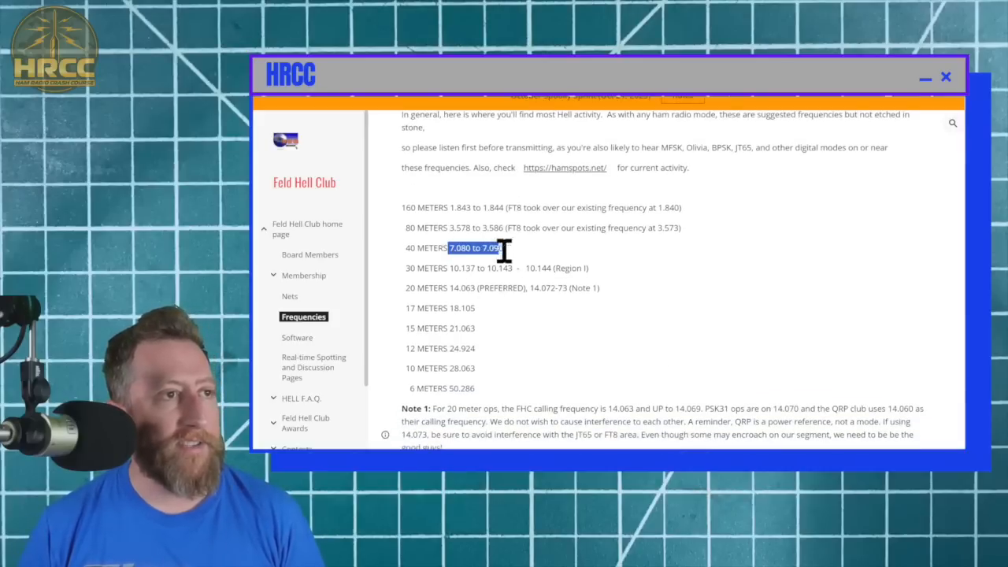
pyautogui.moveTo(532, 258)
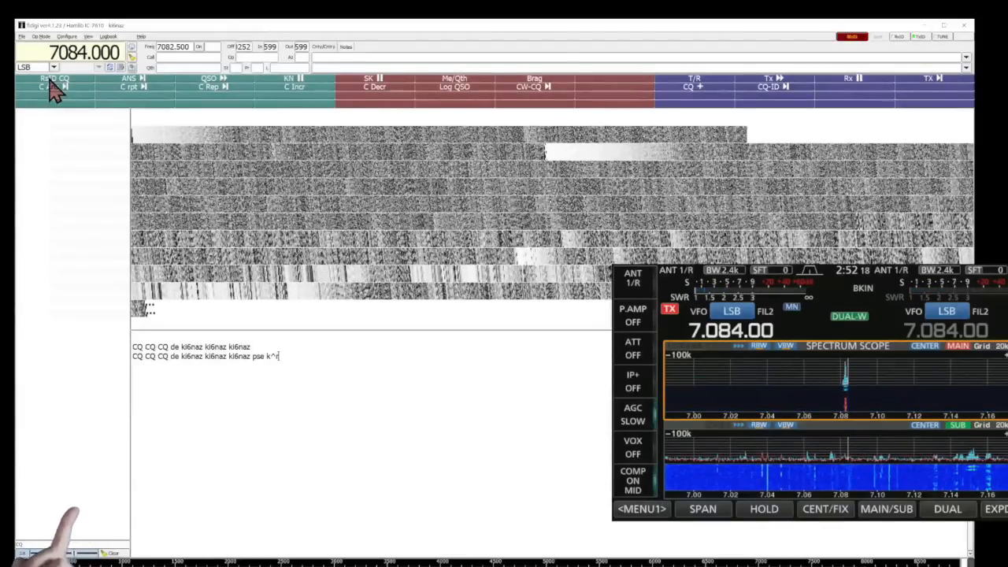
# - Transmit the typed CQ call on the air with the T/R button
pyautogui.click(54, 82)
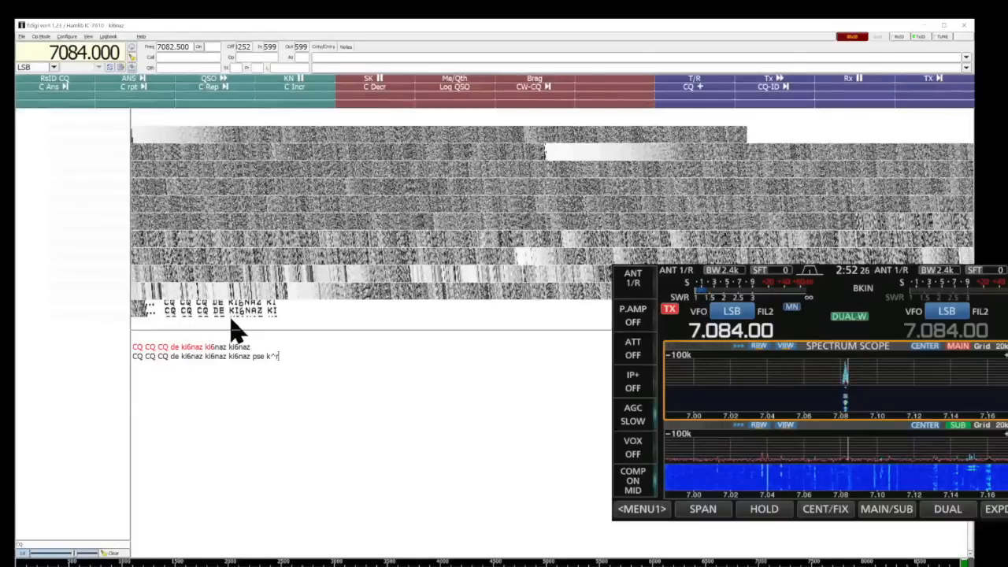
pyautogui.moveTo(286, 326)
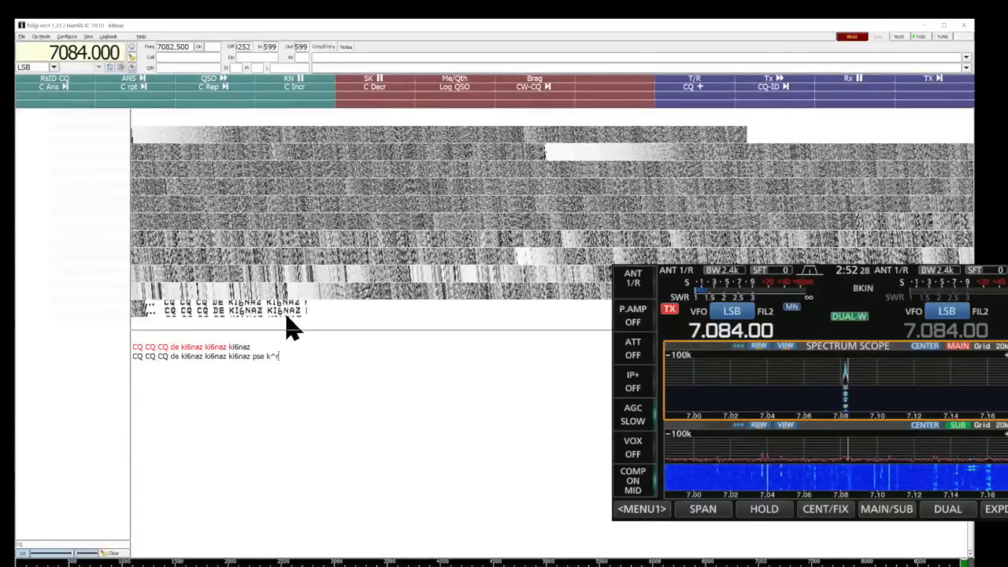
pyautogui.moveTo(331, 326)
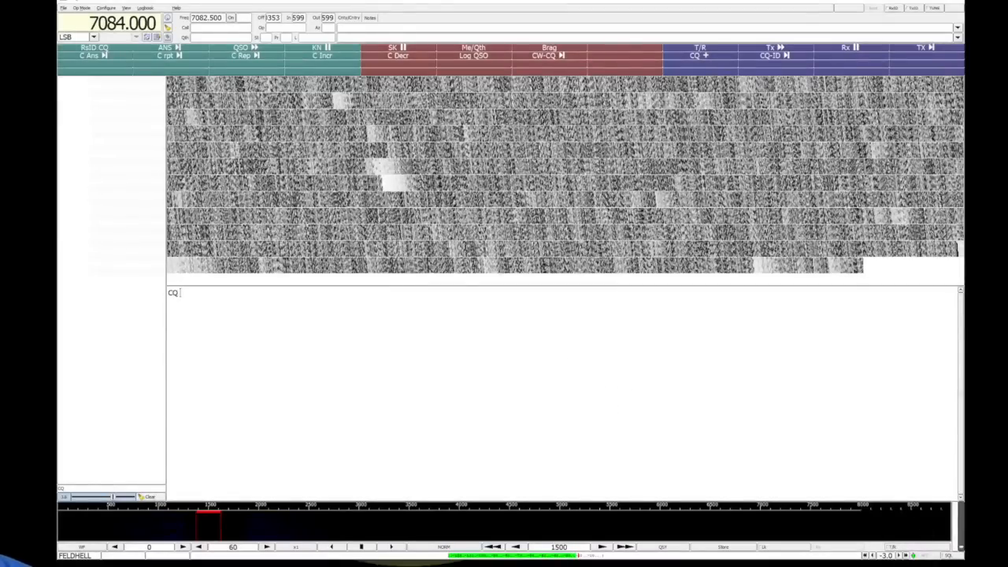
pyautogui.write('CQ CQ c')
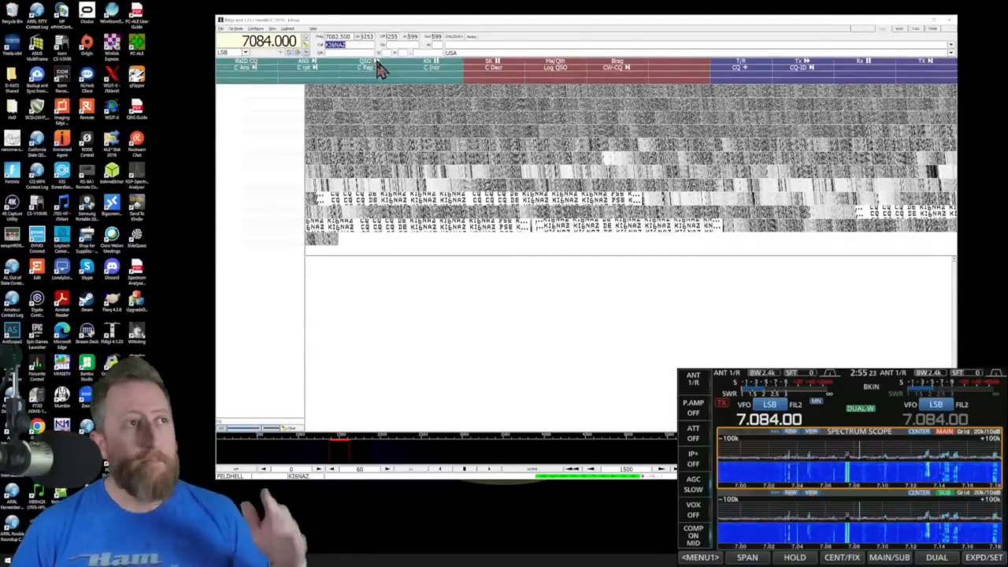
# - Bring up the Op Mode list of operating modes over the Hell receive display
pyautogui.click(229, 28)
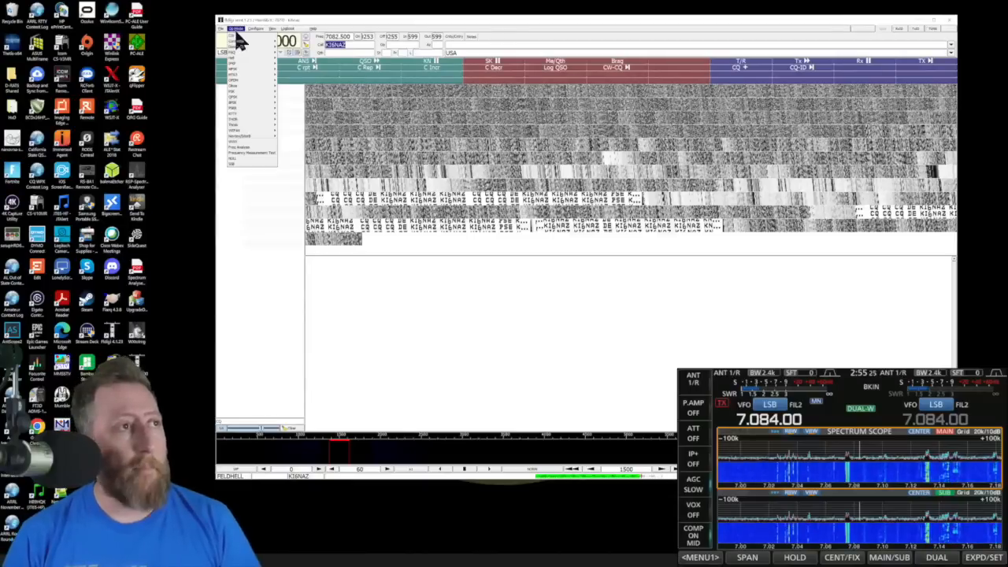